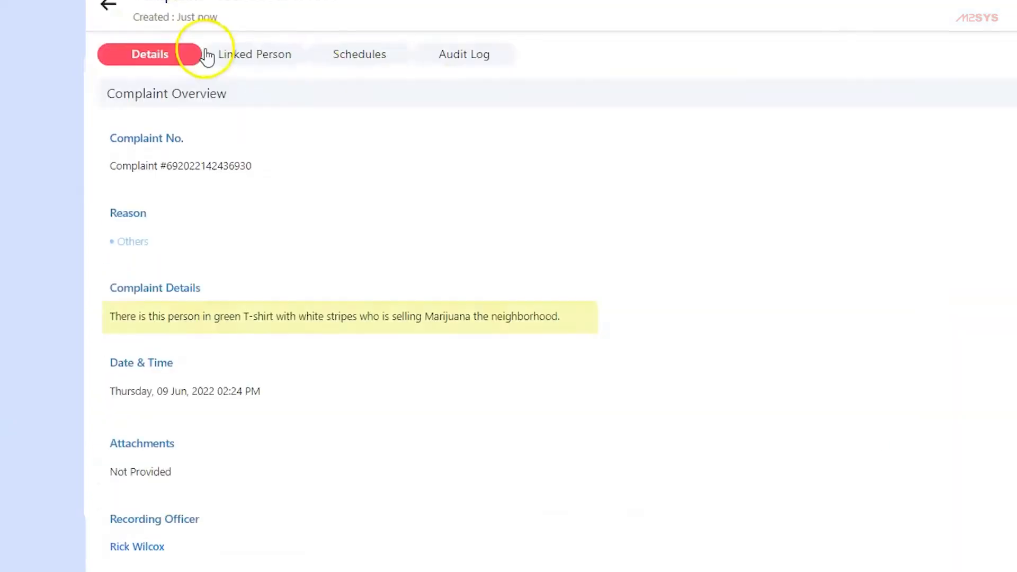
pyautogui.scroll(3)
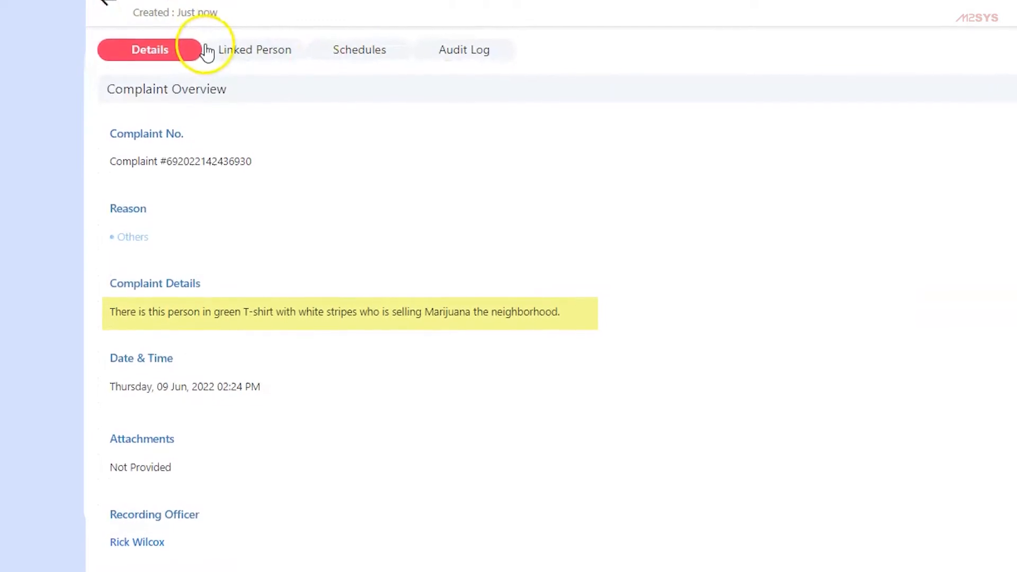
pyautogui.scroll(3)
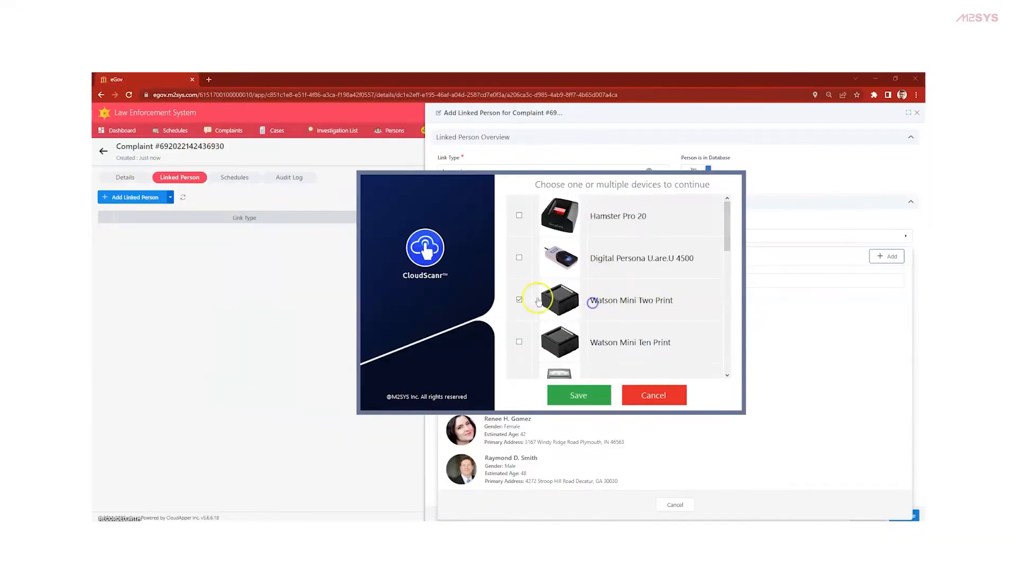
pyautogui.click(578, 396)
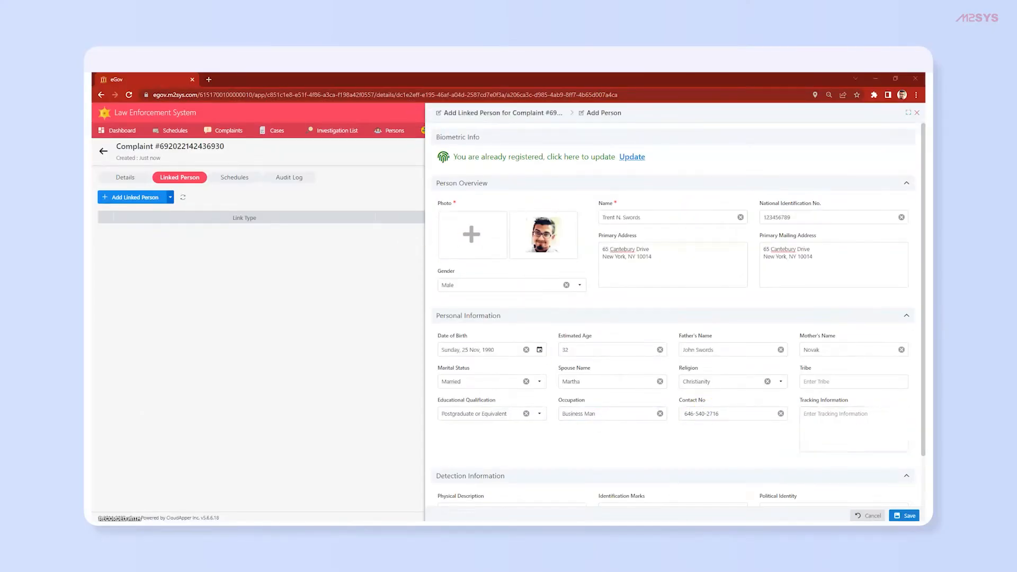
pyautogui.click(904, 515)
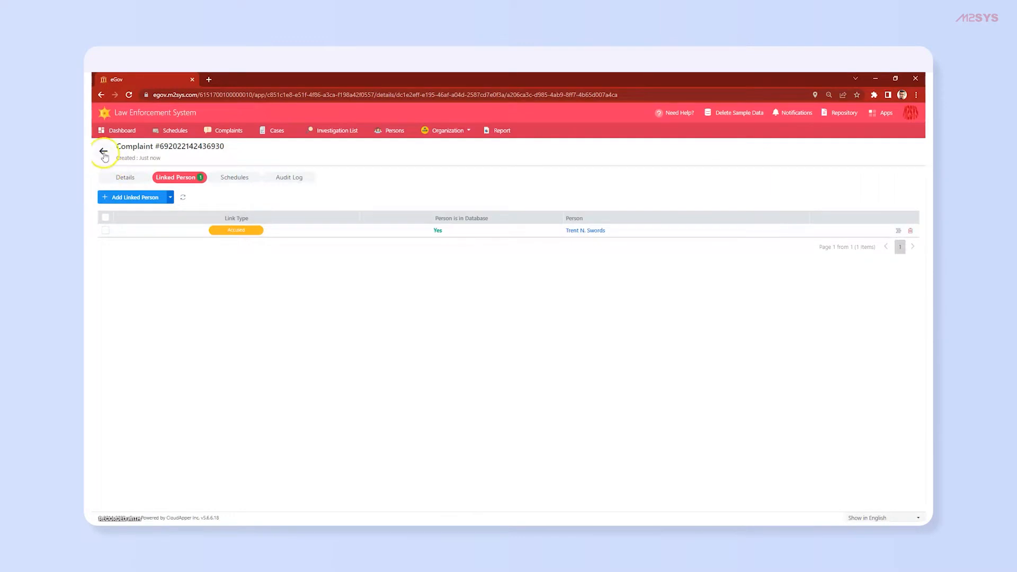
pyautogui.click(104, 152)
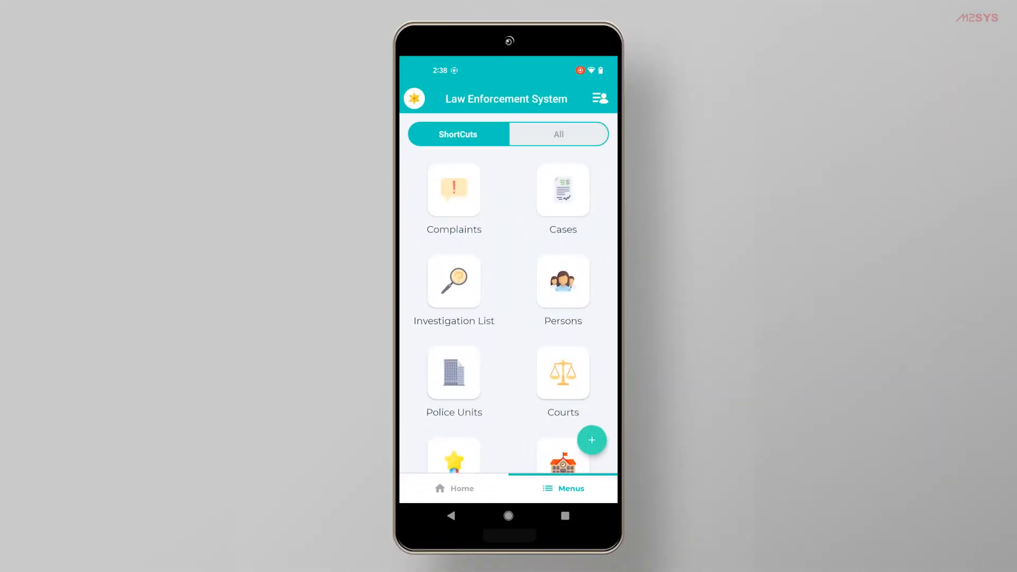
# Open the Persons list and start a fingerprint search for a person.
pyautogui.click(561, 281)
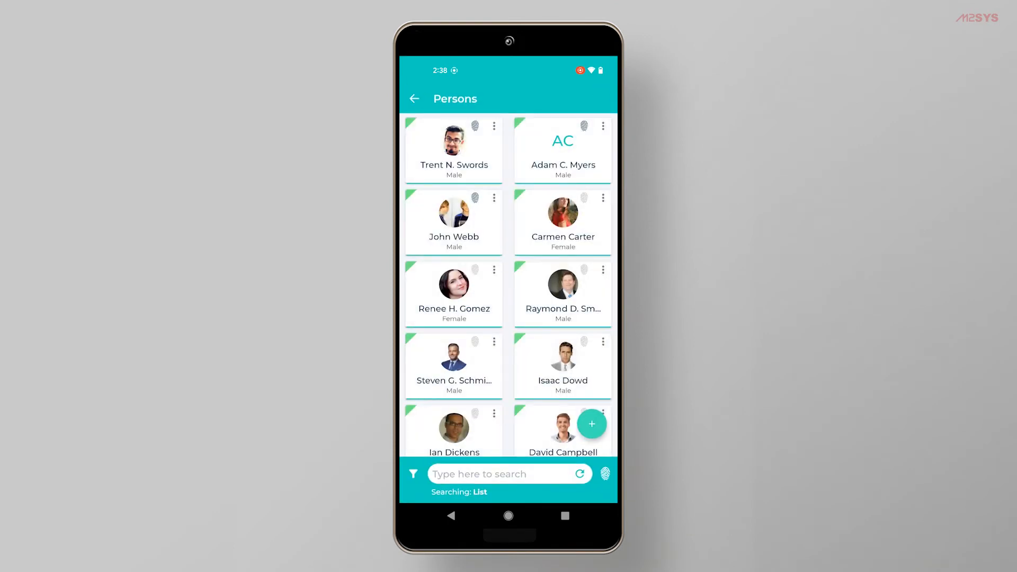
pyautogui.click(605, 474)
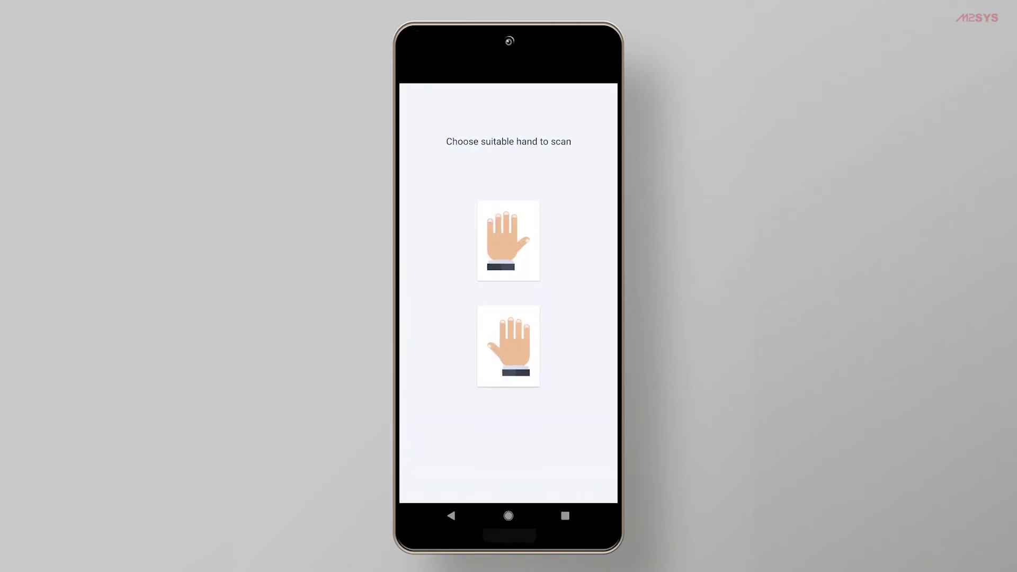
# Choose a hand to scan for the biometric person search.
pyautogui.click(508, 346)
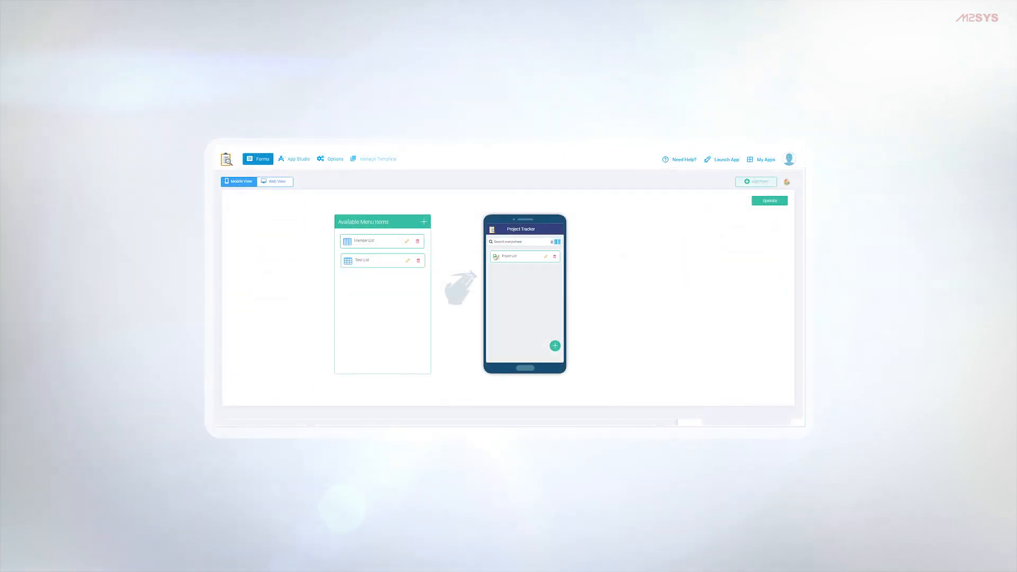
# Update the Project Tracker mobile menu with Task List and Member List added.
pyautogui.click(769, 201)
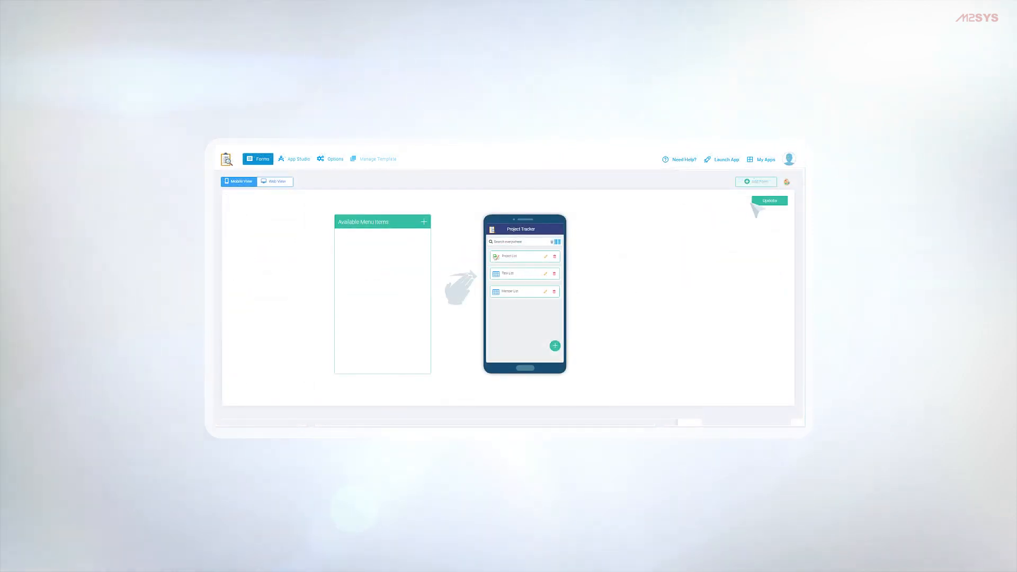